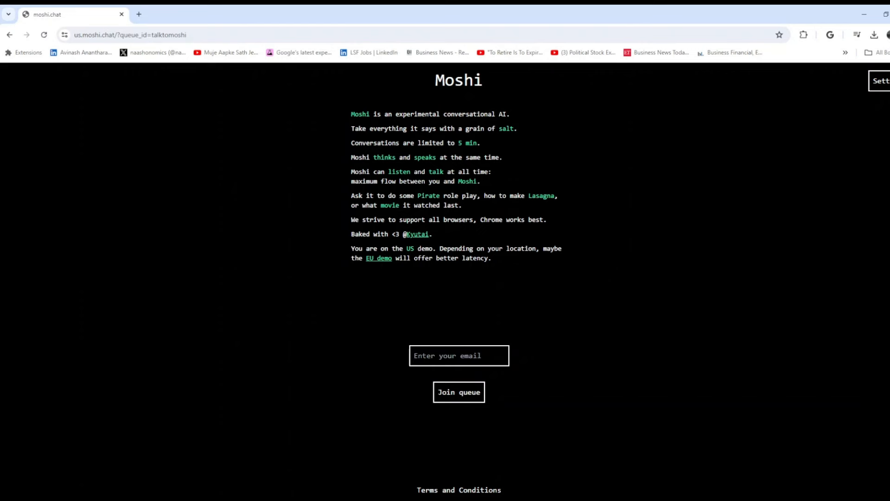
Enter the avinash20600 Gmail address in the email box and join the Moshi queue
left_click(459, 356)
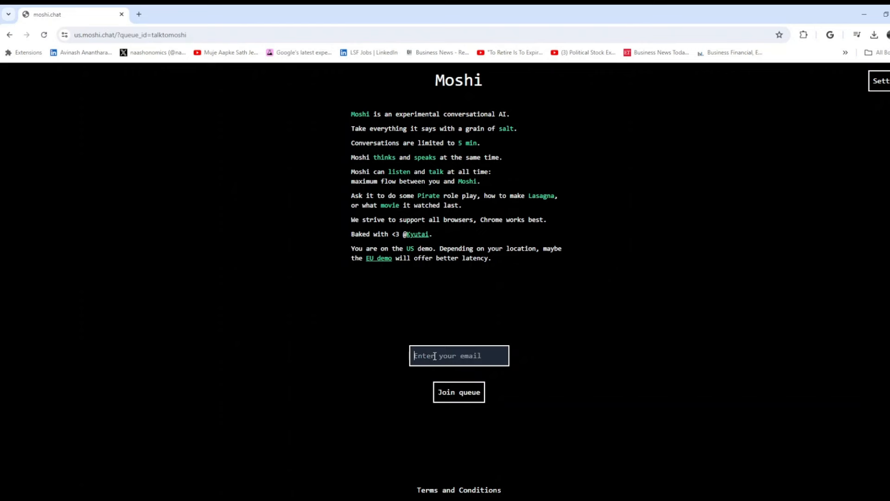
type("avinash")
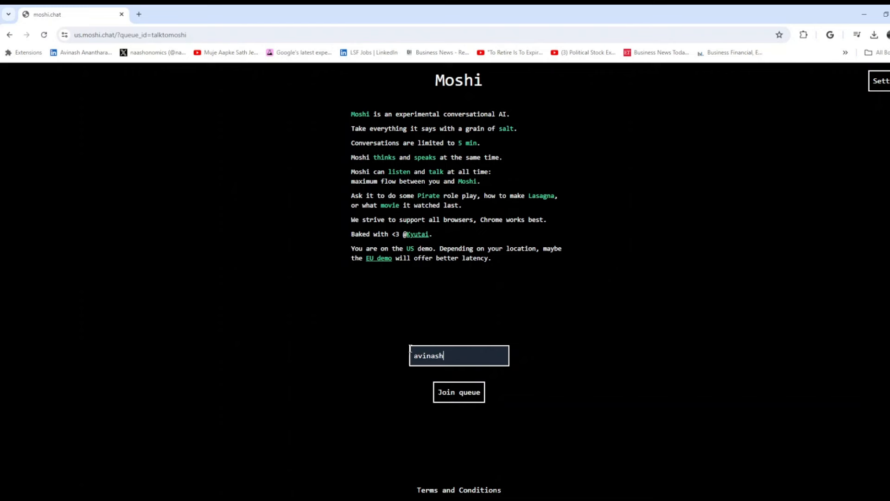
type("20600")
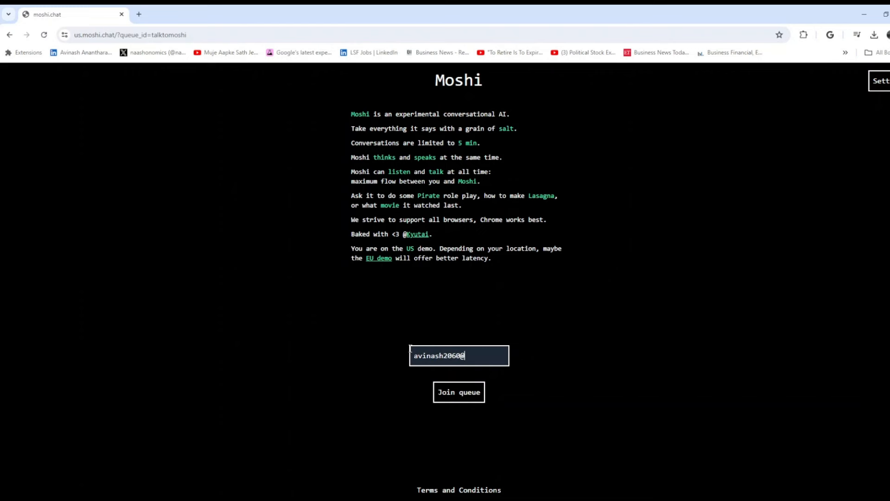
type("gmail.com")
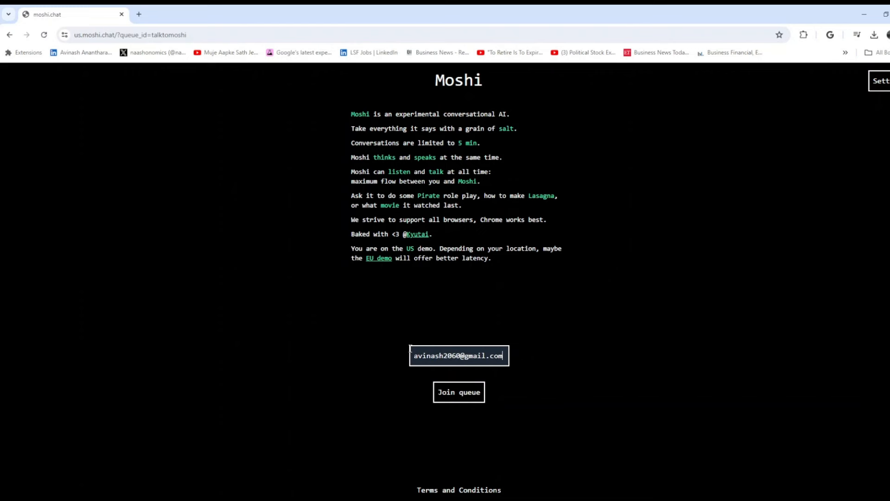
left_click(458, 392)
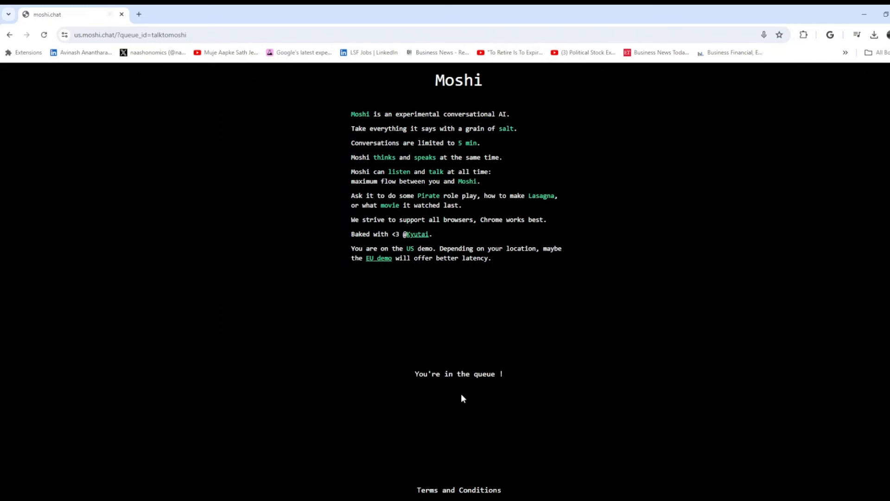